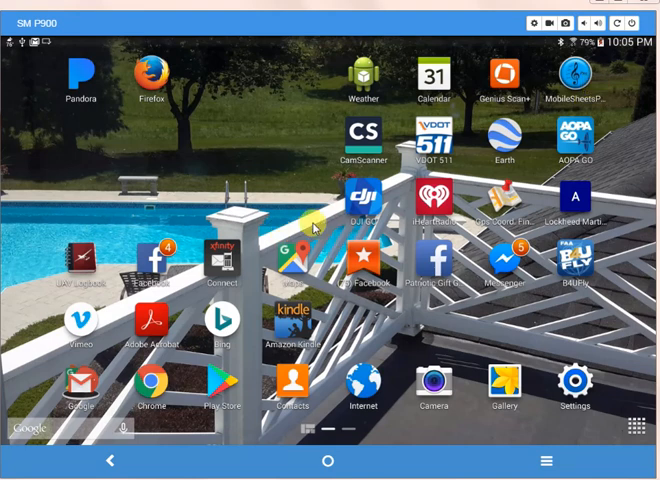
mouse_move(336, 228)
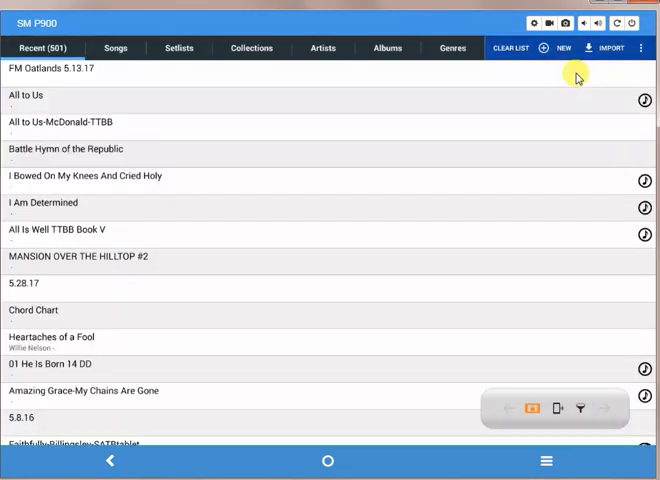
mouse_move(278, 260)
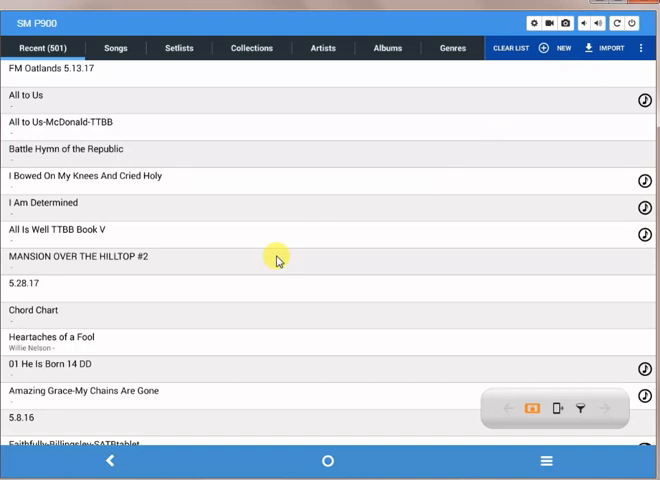
mouse_move(264, 256)
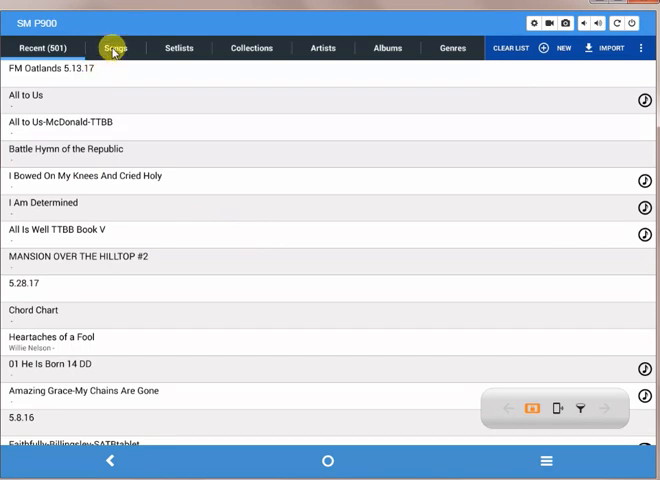
- Go to the Setlists list and open the FM Oatlands 5.13.17 setlist of 20 songs
click(104, 48)
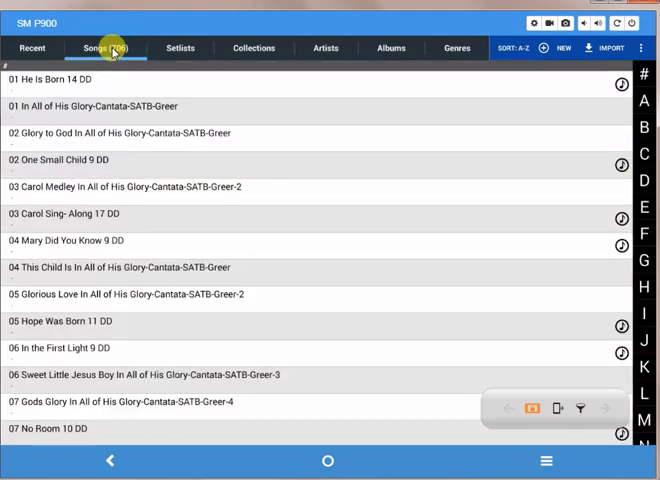
mouse_move(180, 48)
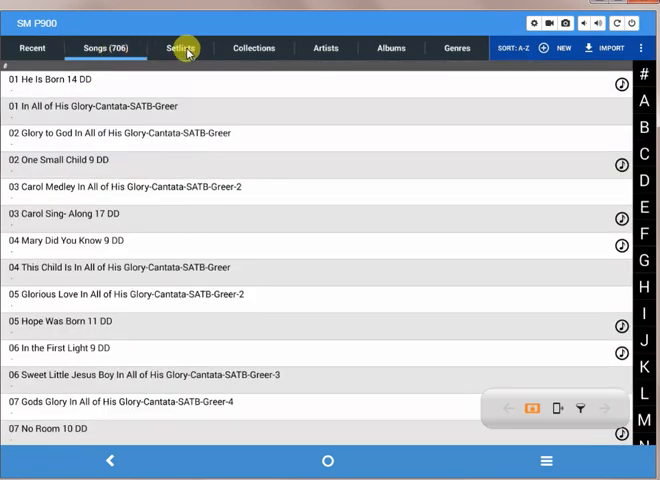
click(174, 48)
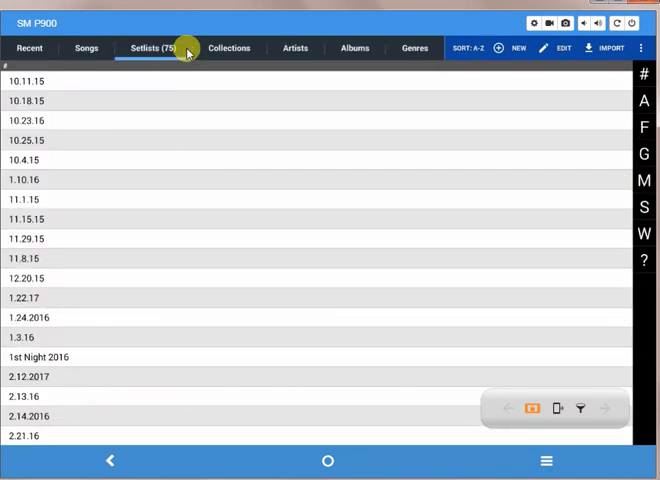
scroll(down, 3)
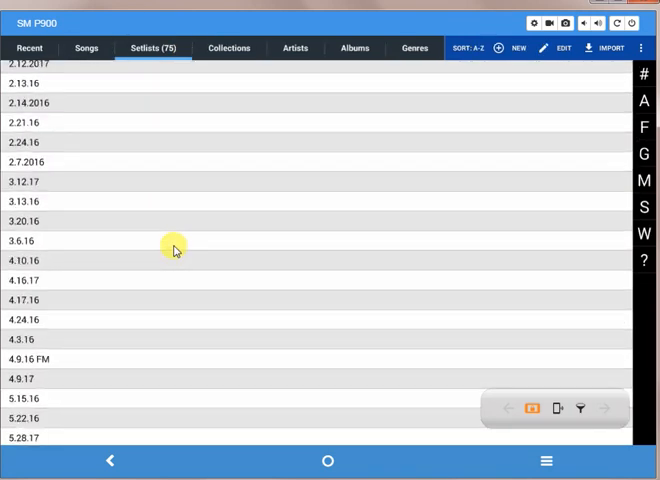
scroll(down, 3)
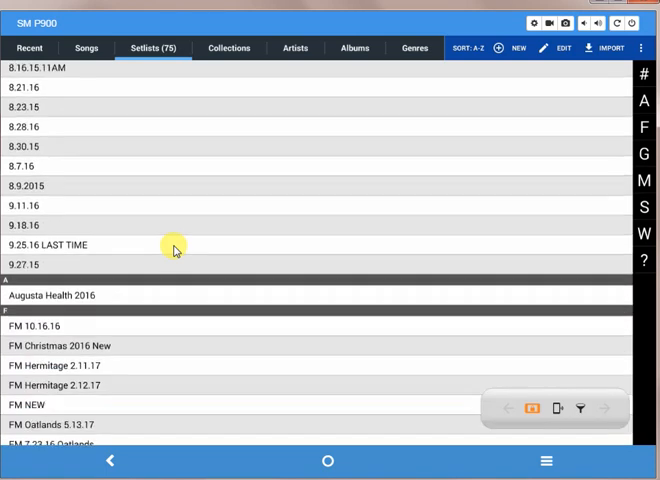
scroll(down, 3)
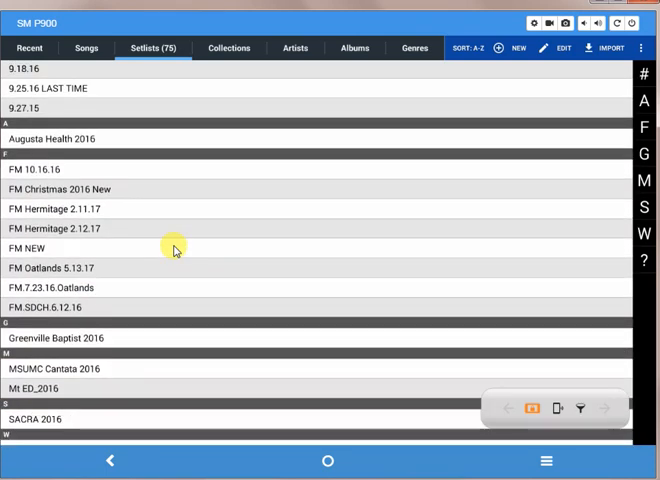
mouse_move(84, 272)
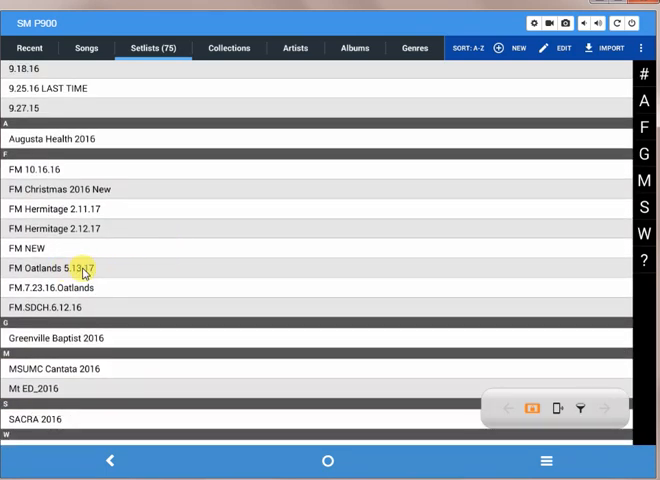
click(56, 268)
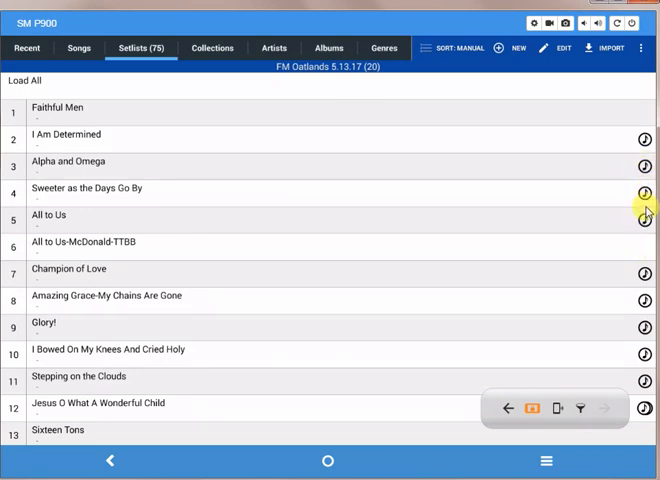
mouse_move(636, 238)
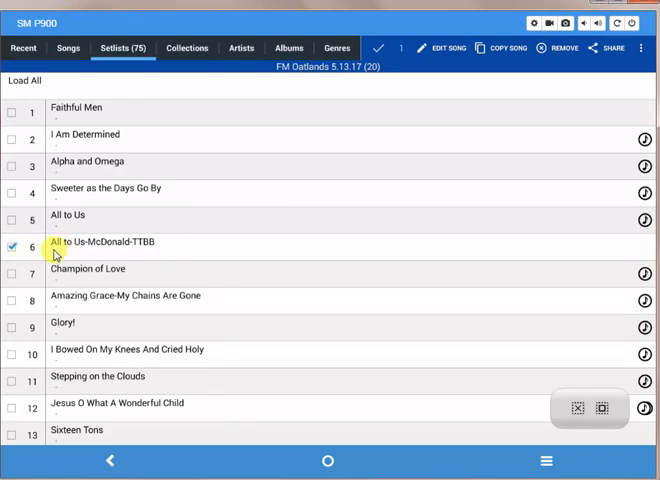
mouse_move(444, 48)
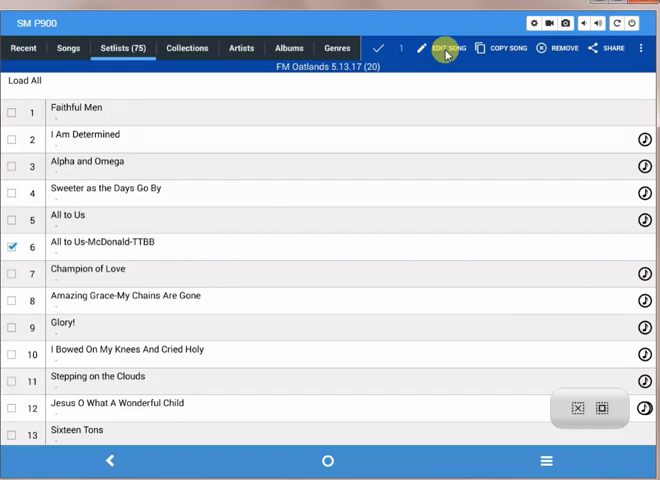
- Edit All to Us-McDonald-TTBB and show its Audio section, currently with no files
click(448, 48)
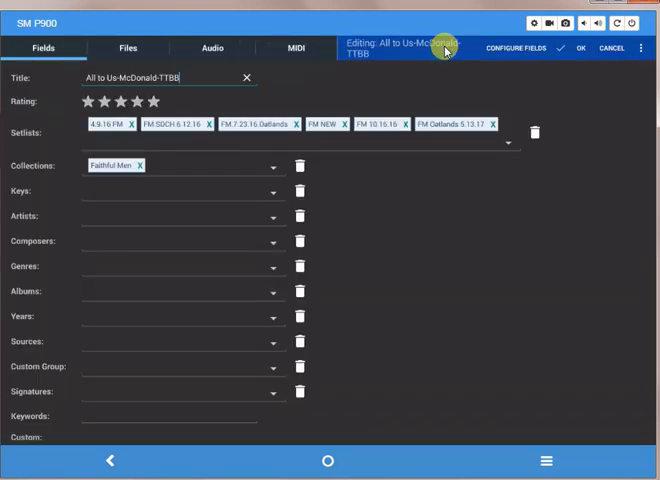
mouse_move(416, 68)
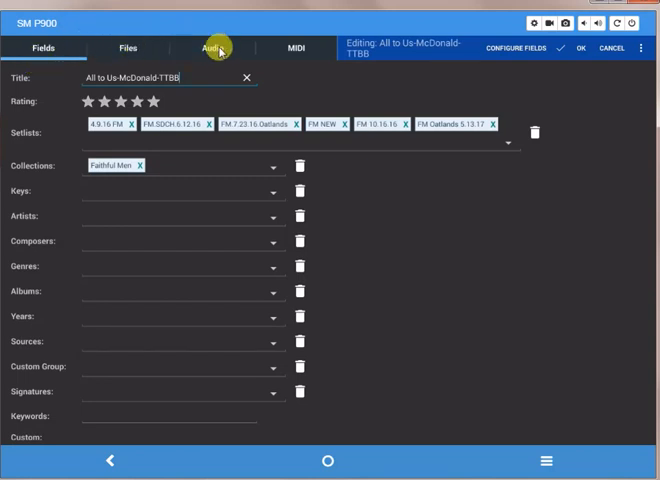
click(214, 48)
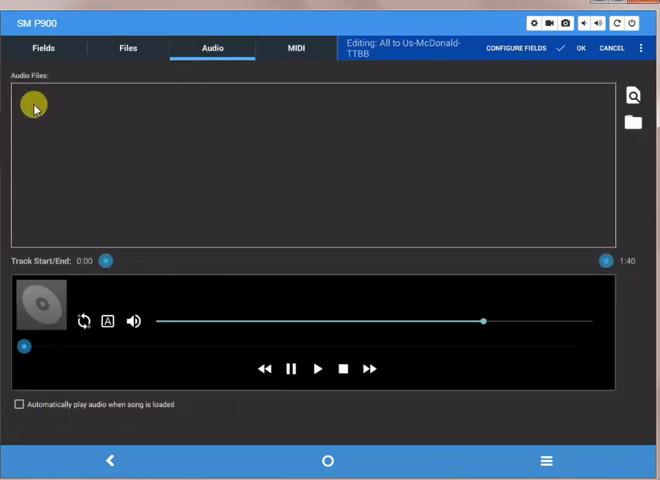
mouse_move(218, 104)
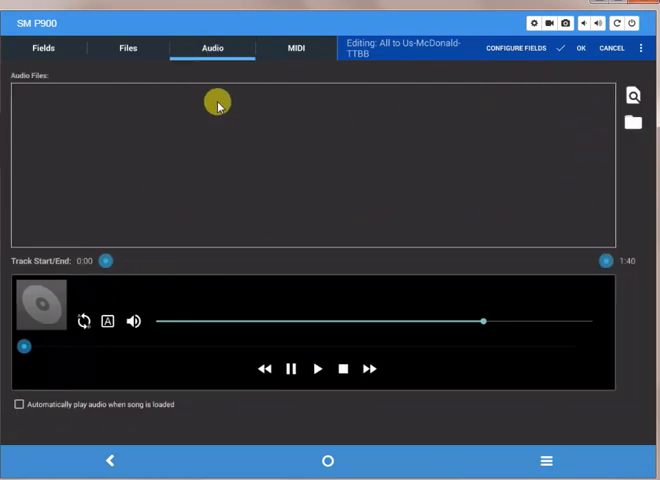
mouse_move(126, 208)
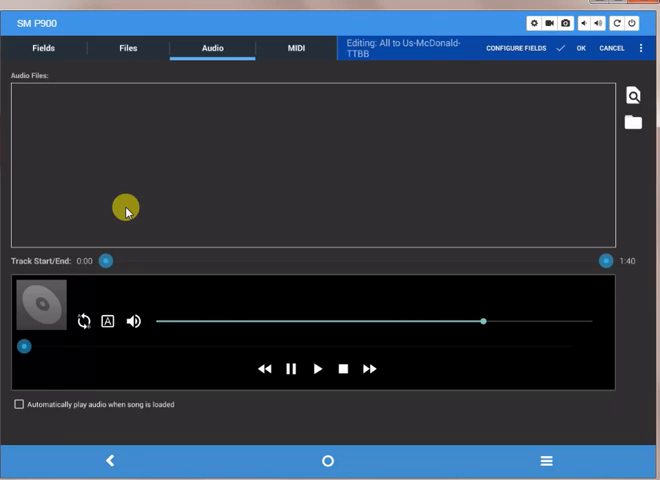
mouse_move(308, 156)
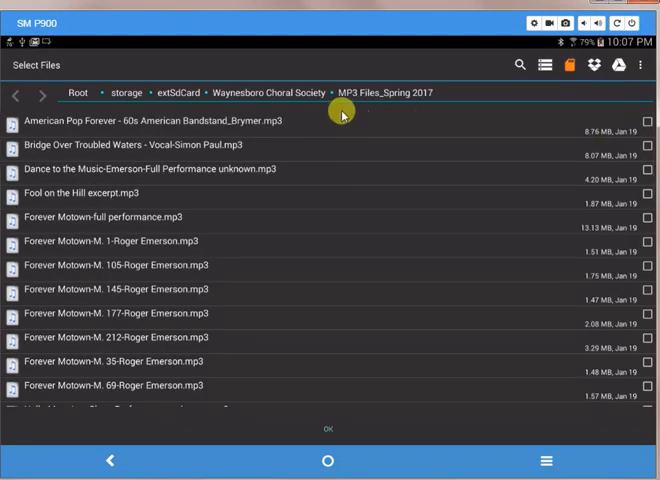
mouse_move(260, 96)
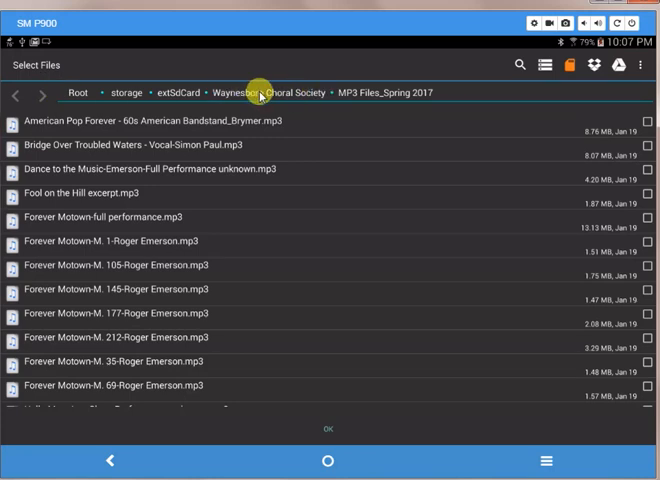
mouse_move(344, 96)
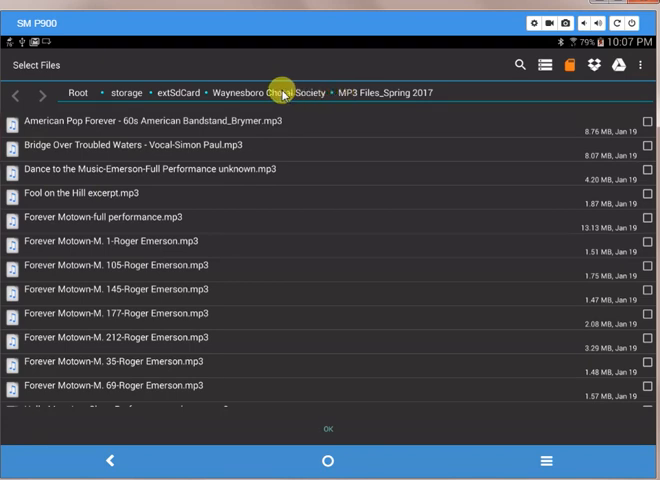
mouse_move(174, 92)
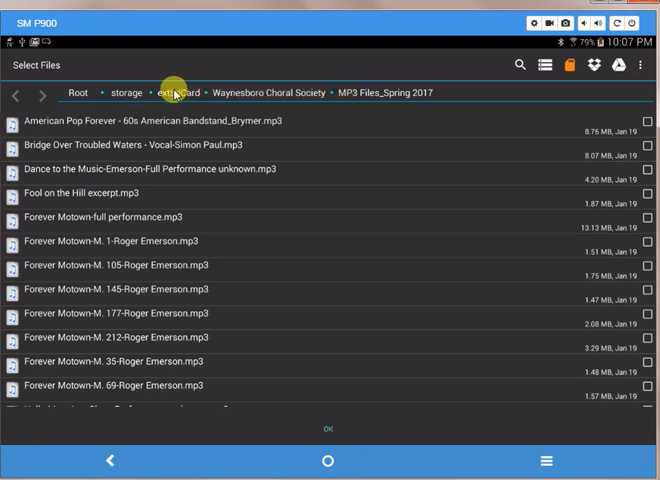
- Attach AllToUs_PianoOnly_Edited.mp3 from extSdCard > Faithful Men Music > FM MP3_Piano Only
click(176, 92)
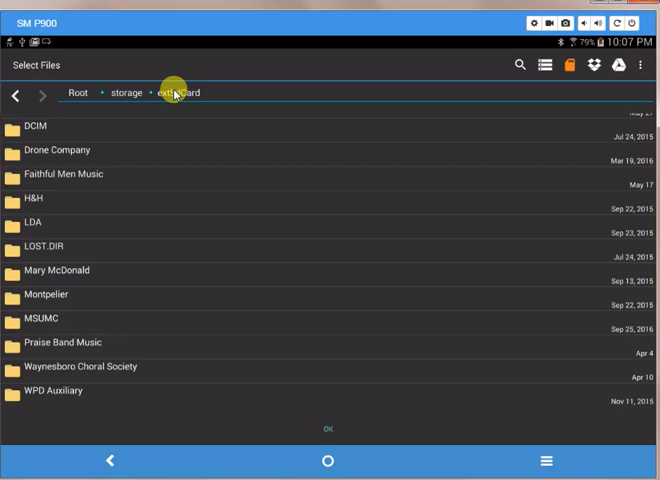
mouse_move(68, 180)
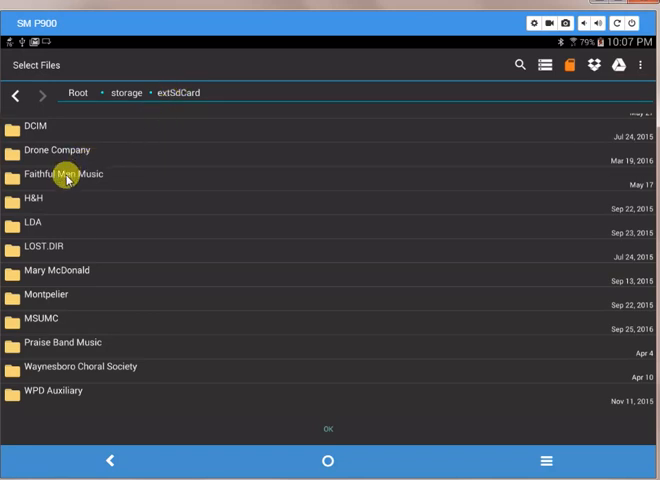
click(70, 172)
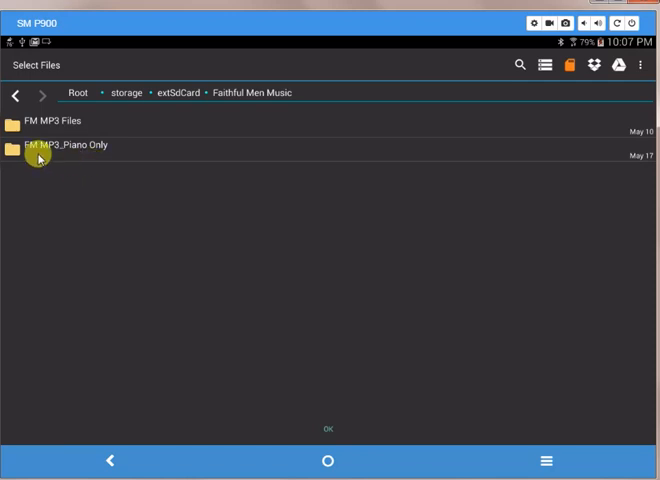
mouse_move(82, 152)
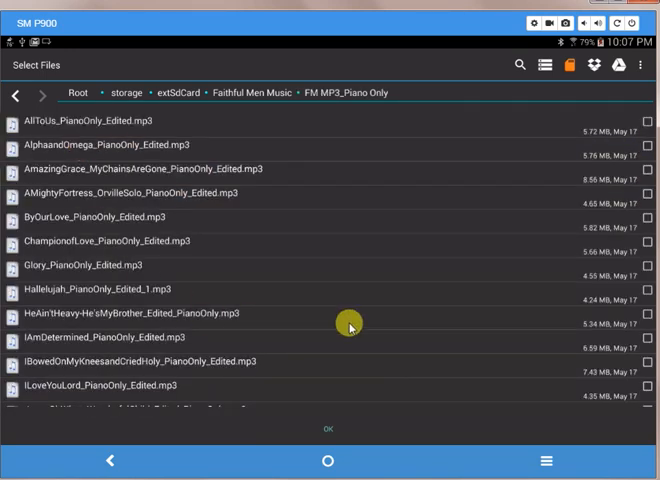
mouse_move(82, 130)
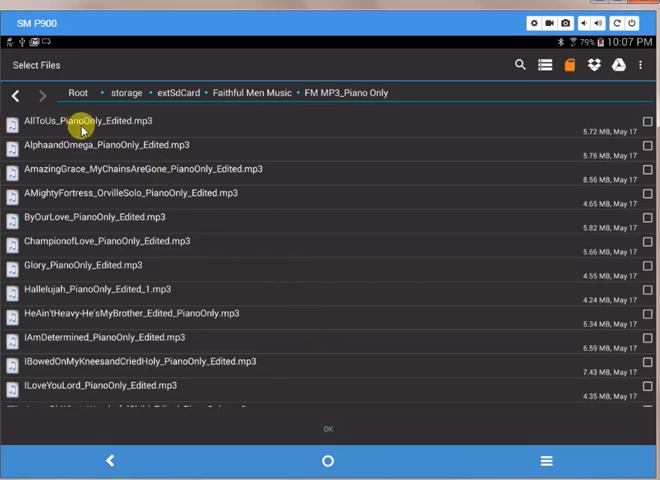
mouse_move(174, 126)
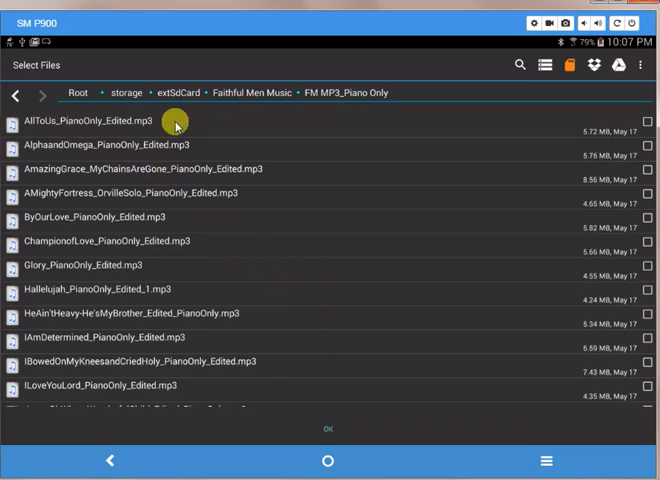
click(648, 120)
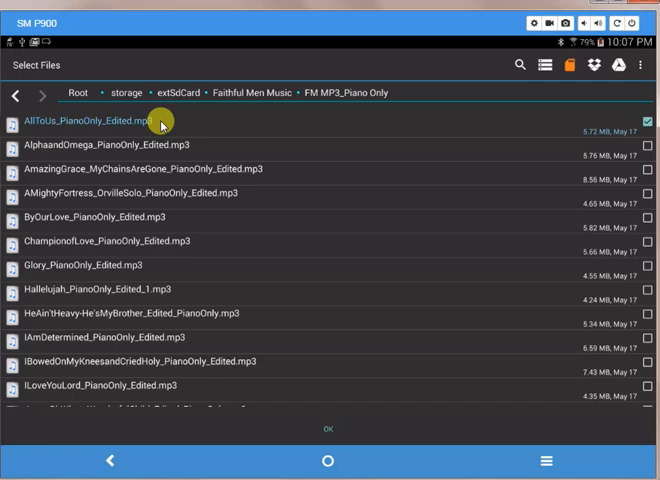
click(646, 122)
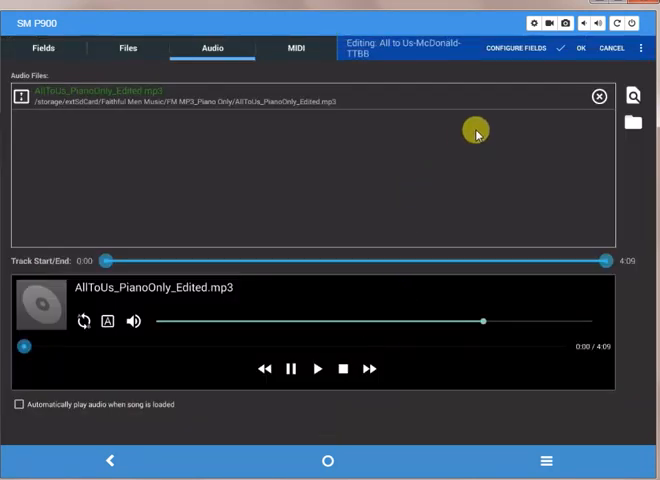
mouse_move(60, 100)
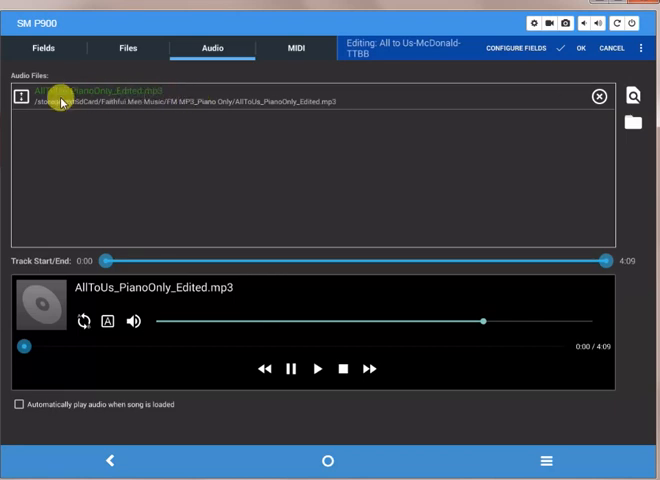
mouse_move(410, 52)
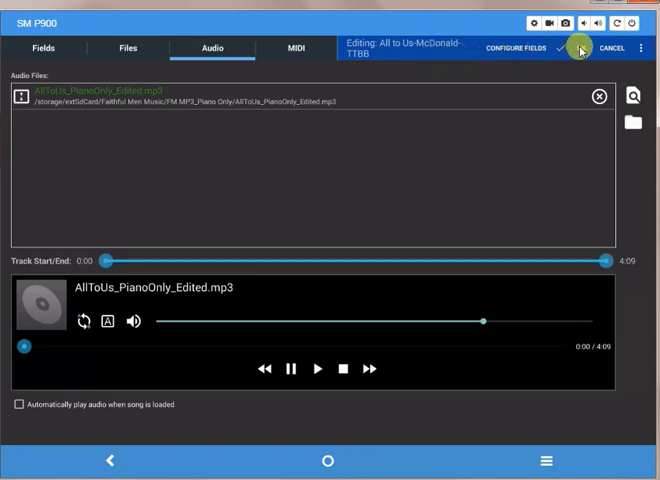
- Save the song with the piano-only MP3 attached and return to the setlist
click(578, 48)
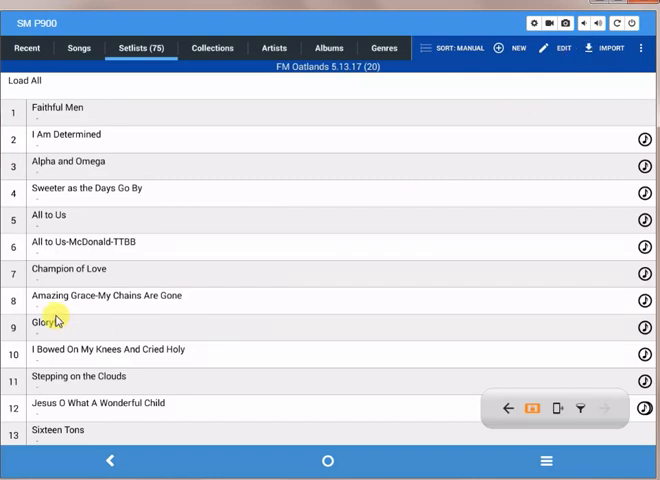
mouse_move(146, 252)
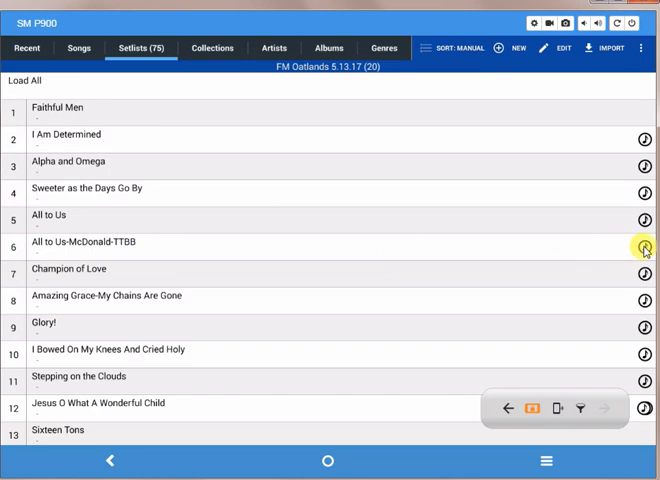
mouse_move(258, 264)
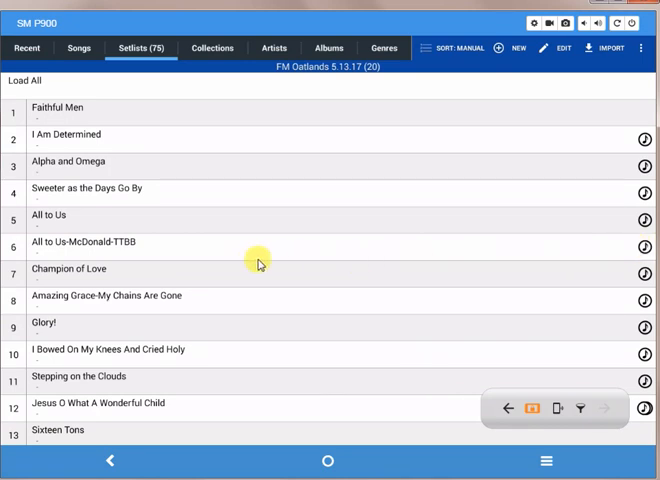
mouse_move(238, 248)
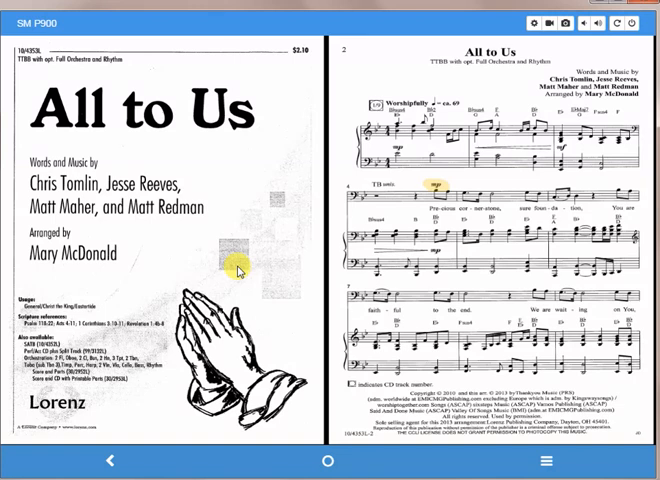
mouse_move(604, 430)
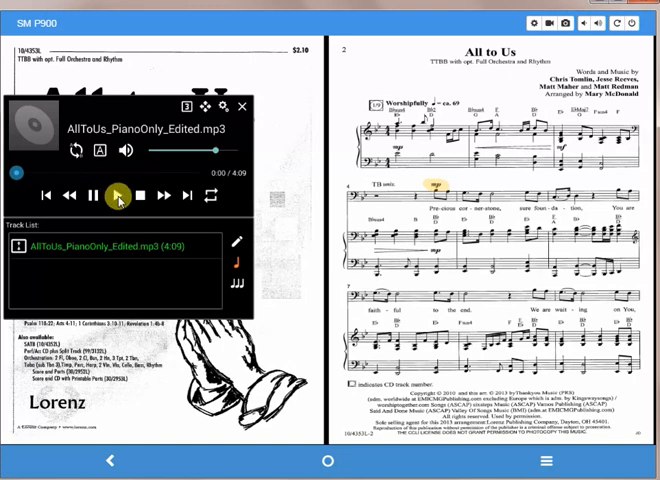
- Play the piano-only track over the All to Us score, stop it, and return to the setlist
click(116, 192)
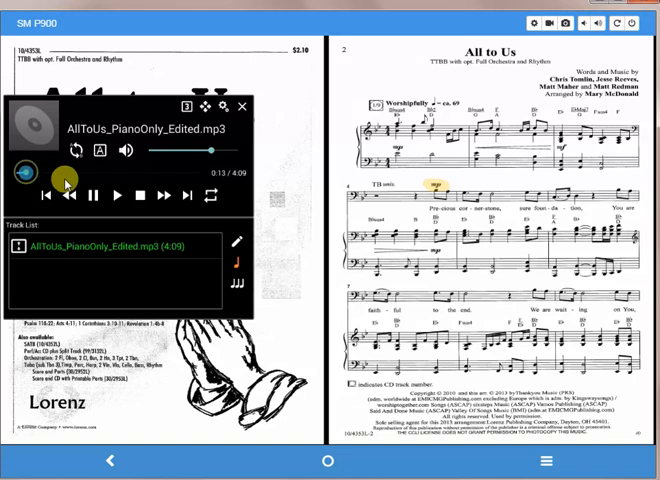
click(140, 192)
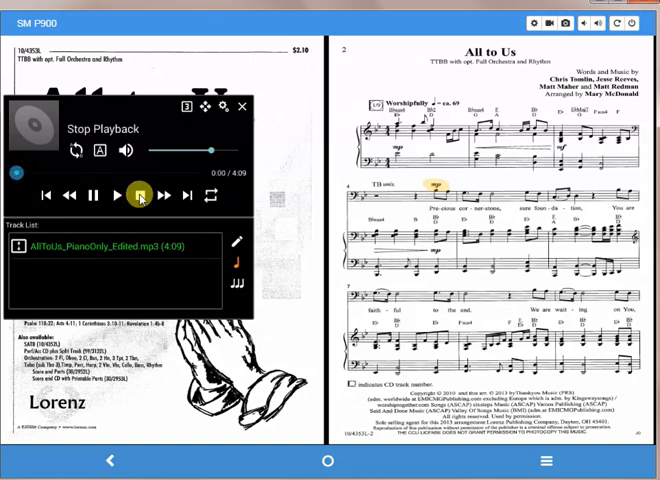
click(248, 106)
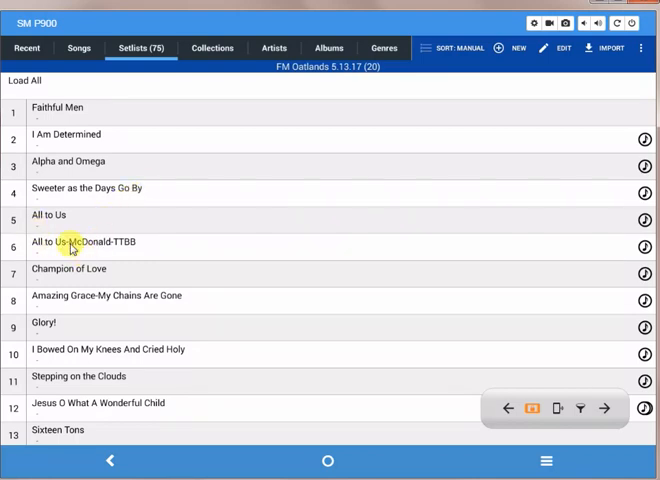
mouse_move(490, 250)
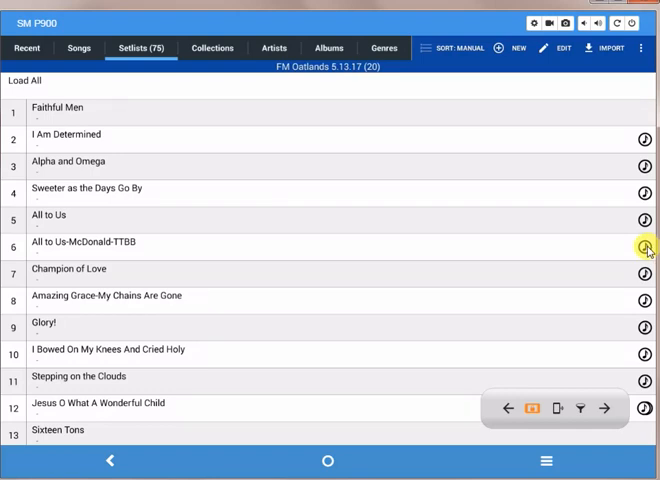
- Reopen All to Us McDonald-TTBB so the track plays with the score, then close it
click(644, 246)
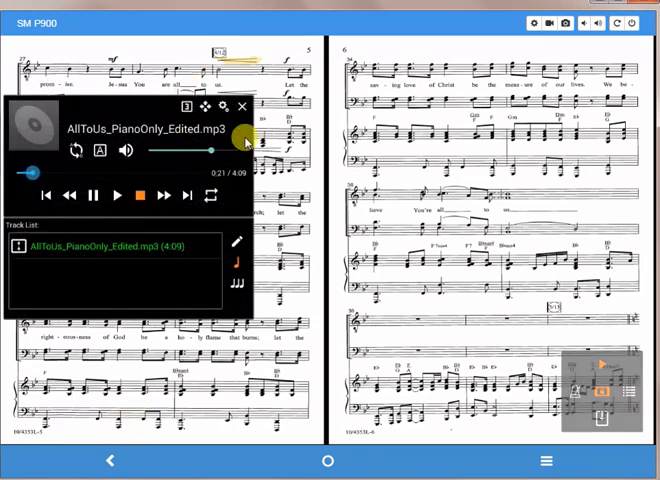
click(240, 104)
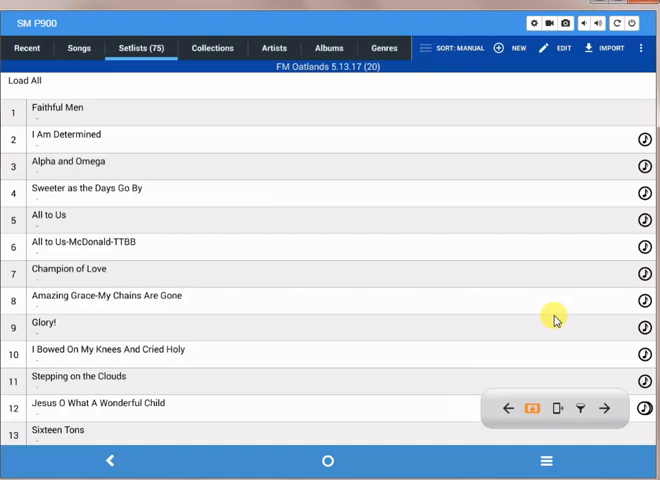
mouse_move(76, 242)
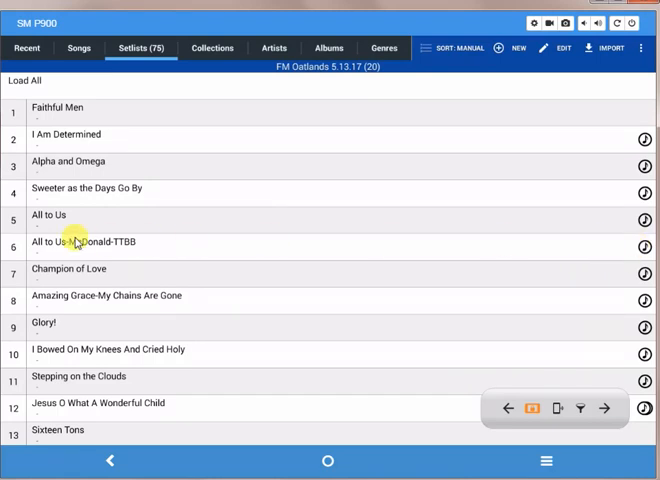